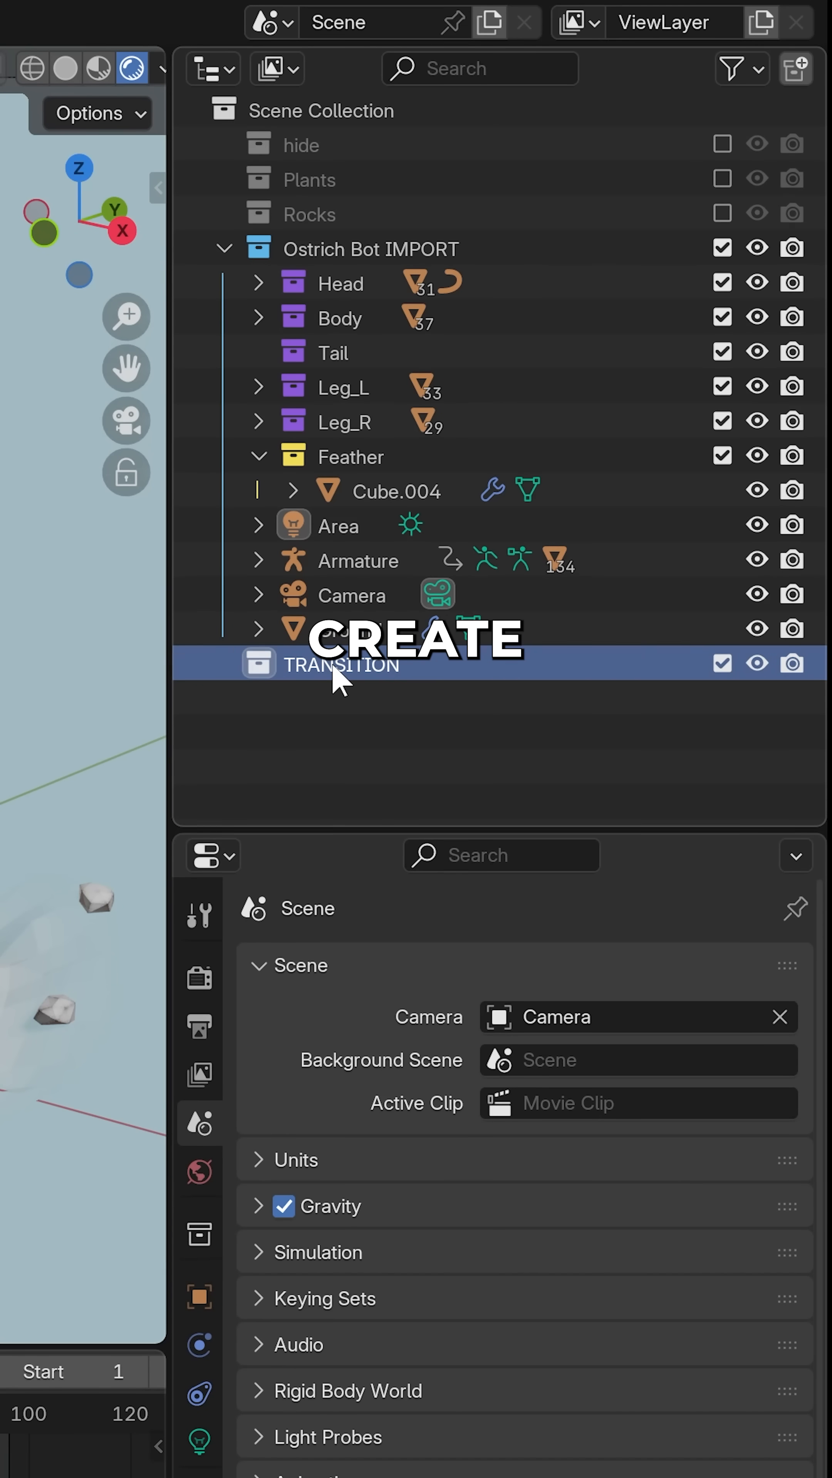
Move the ostrich bot, parts, light, armature and camera into the TRANSITION collection.
left_click(224, 248)
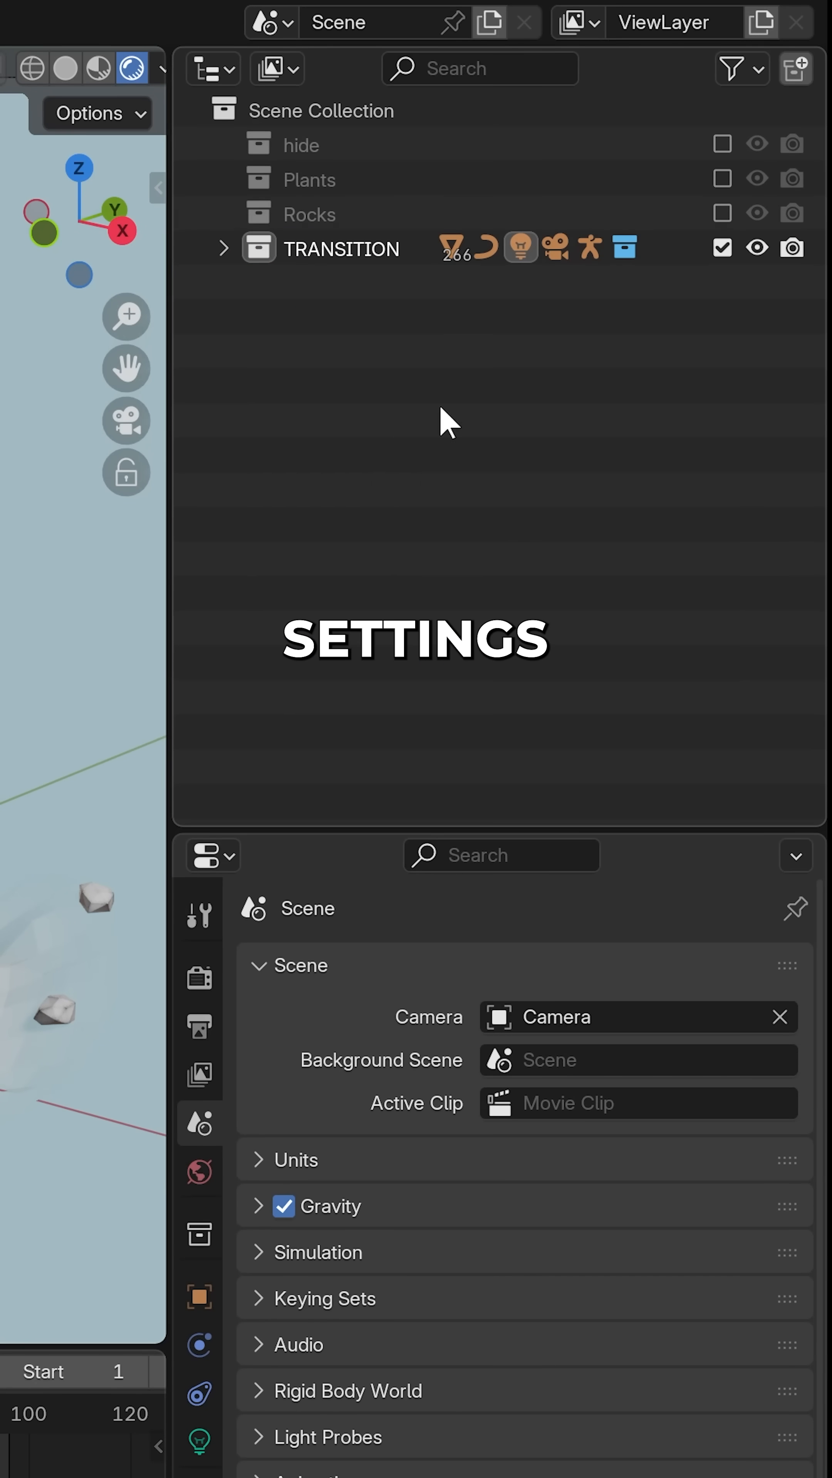
Create the empty scene Scene.001 and go to assign its camera in Scene properties.
left_click(270, 21)
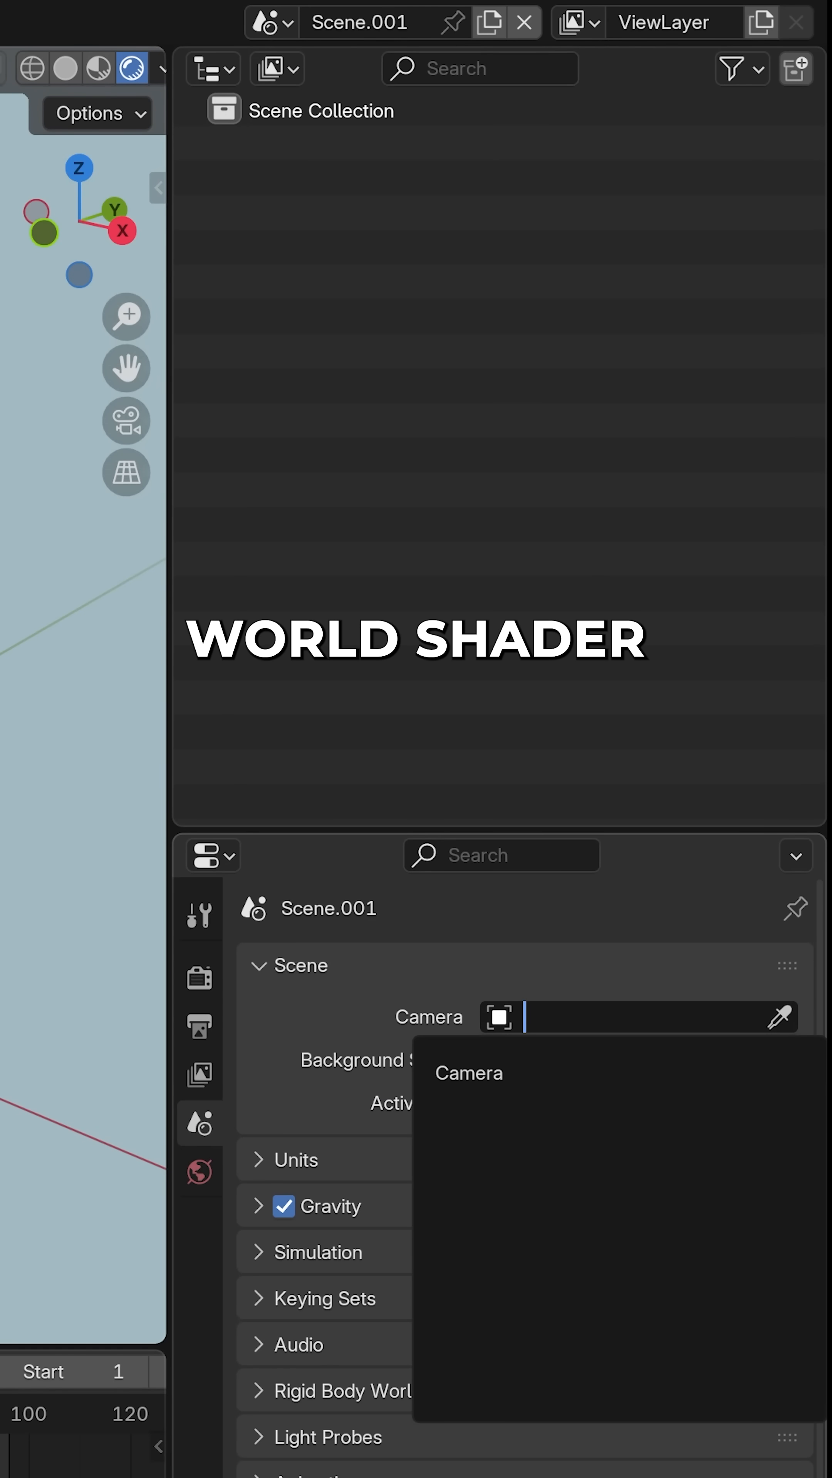
left_click(467, 1072)
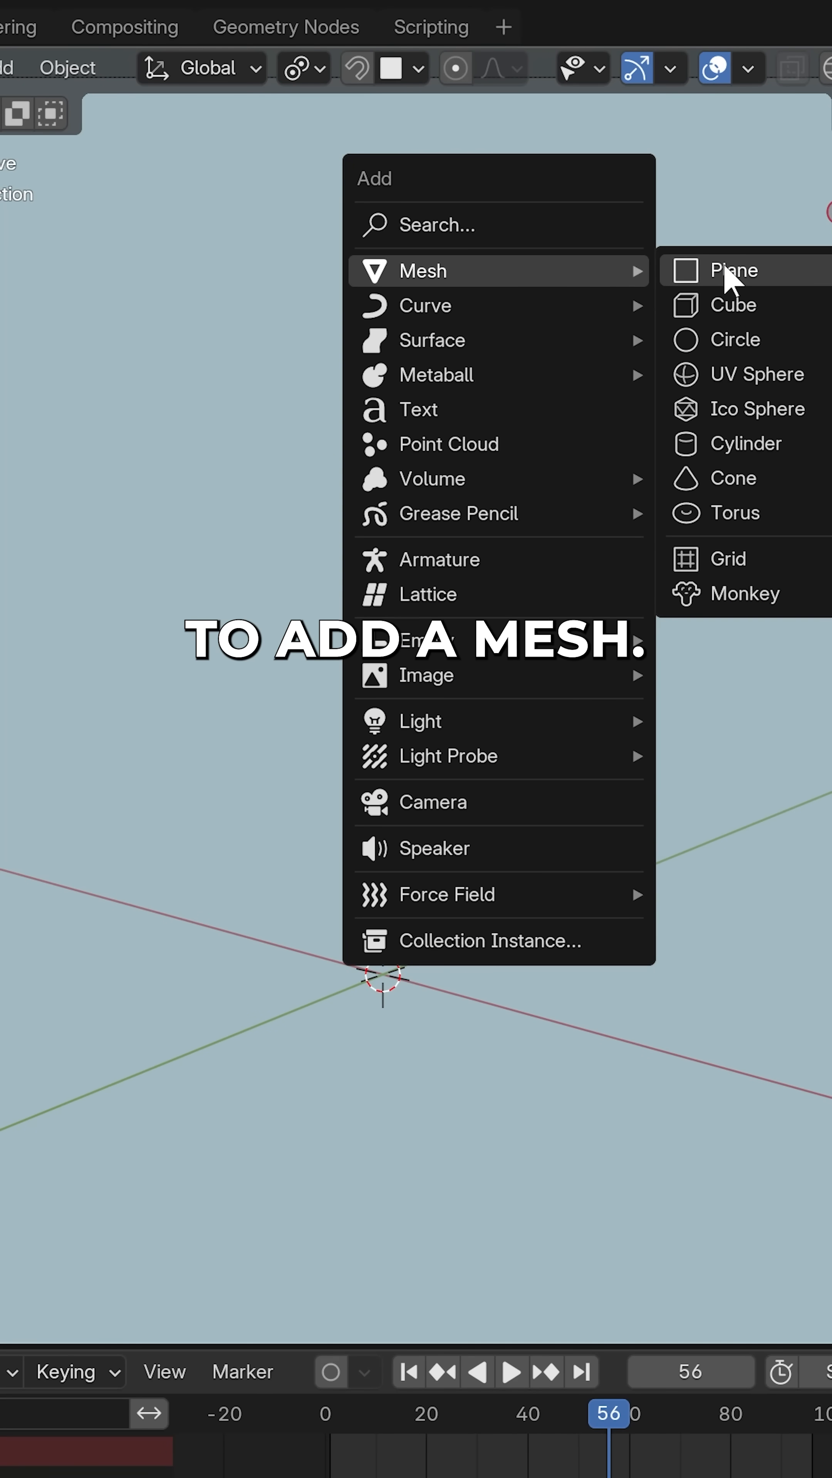
Add a plane with a Geometry Nodes modifier and a Collection Info node in its tree.
left_click(732, 269)
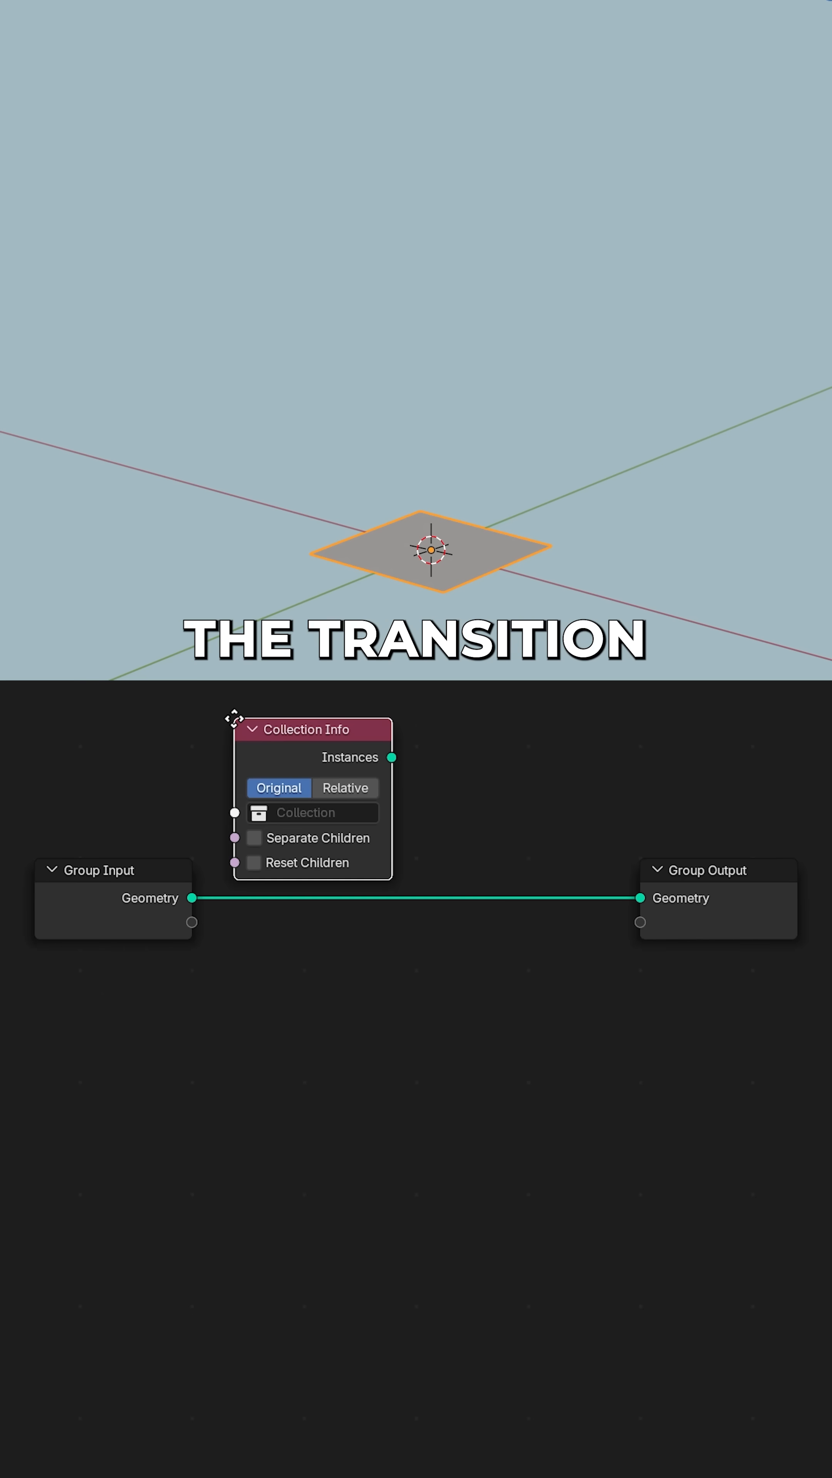
left_click(311, 813)
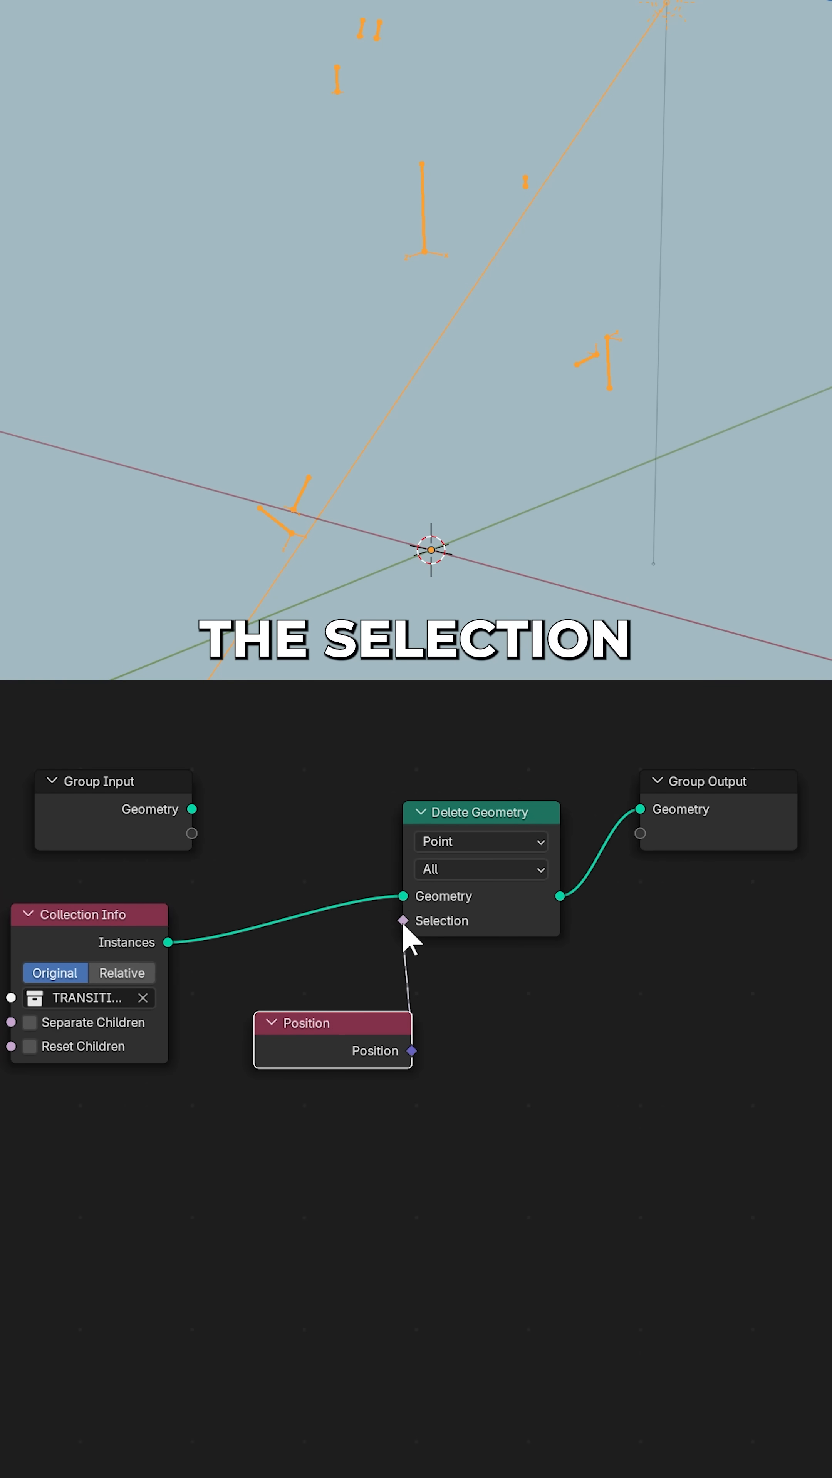
Insert a Greater Than Math node between Position and Delete Geometry's Selection.
type("math")
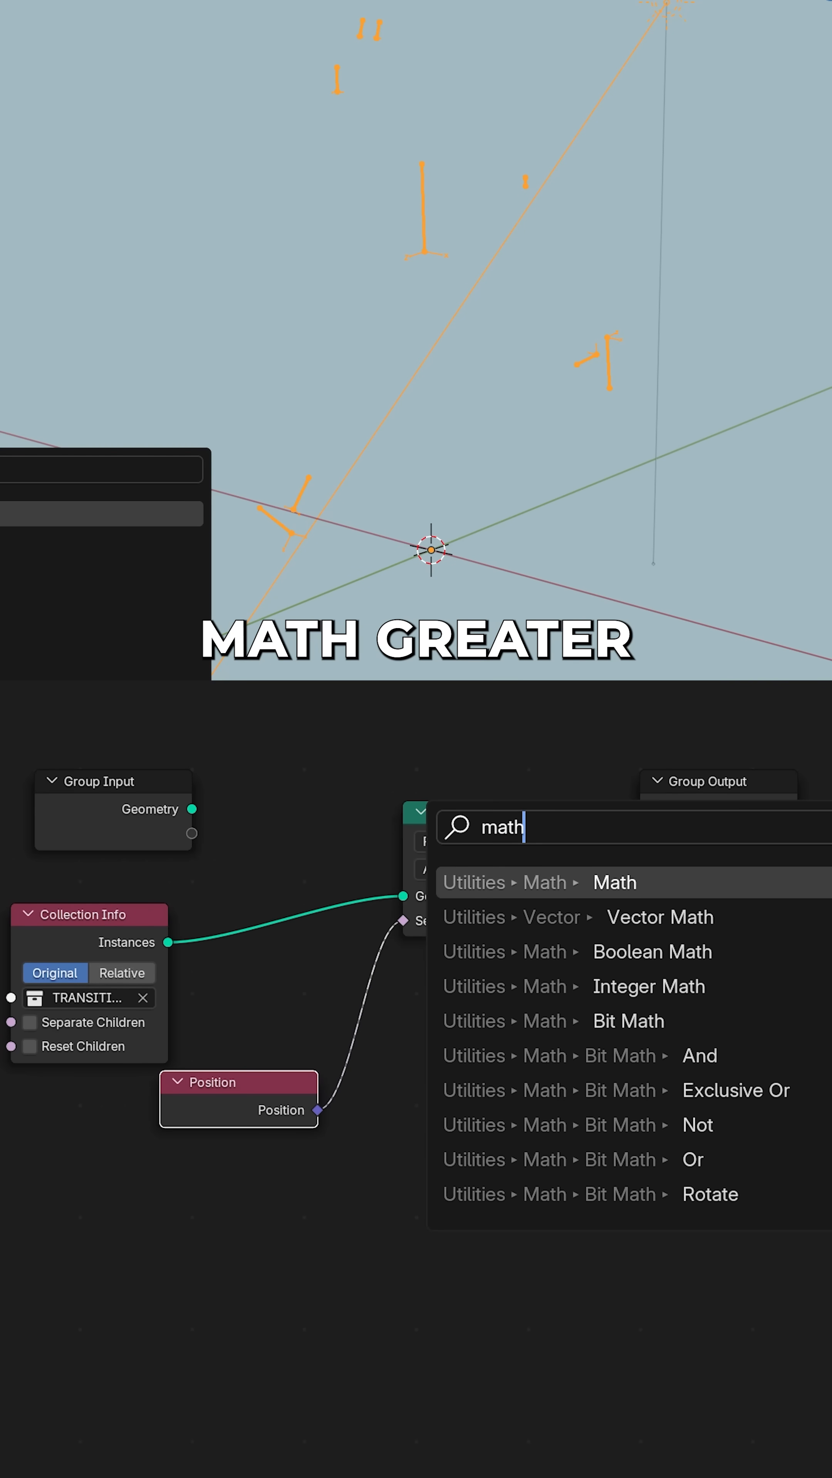
left_click(613, 881)
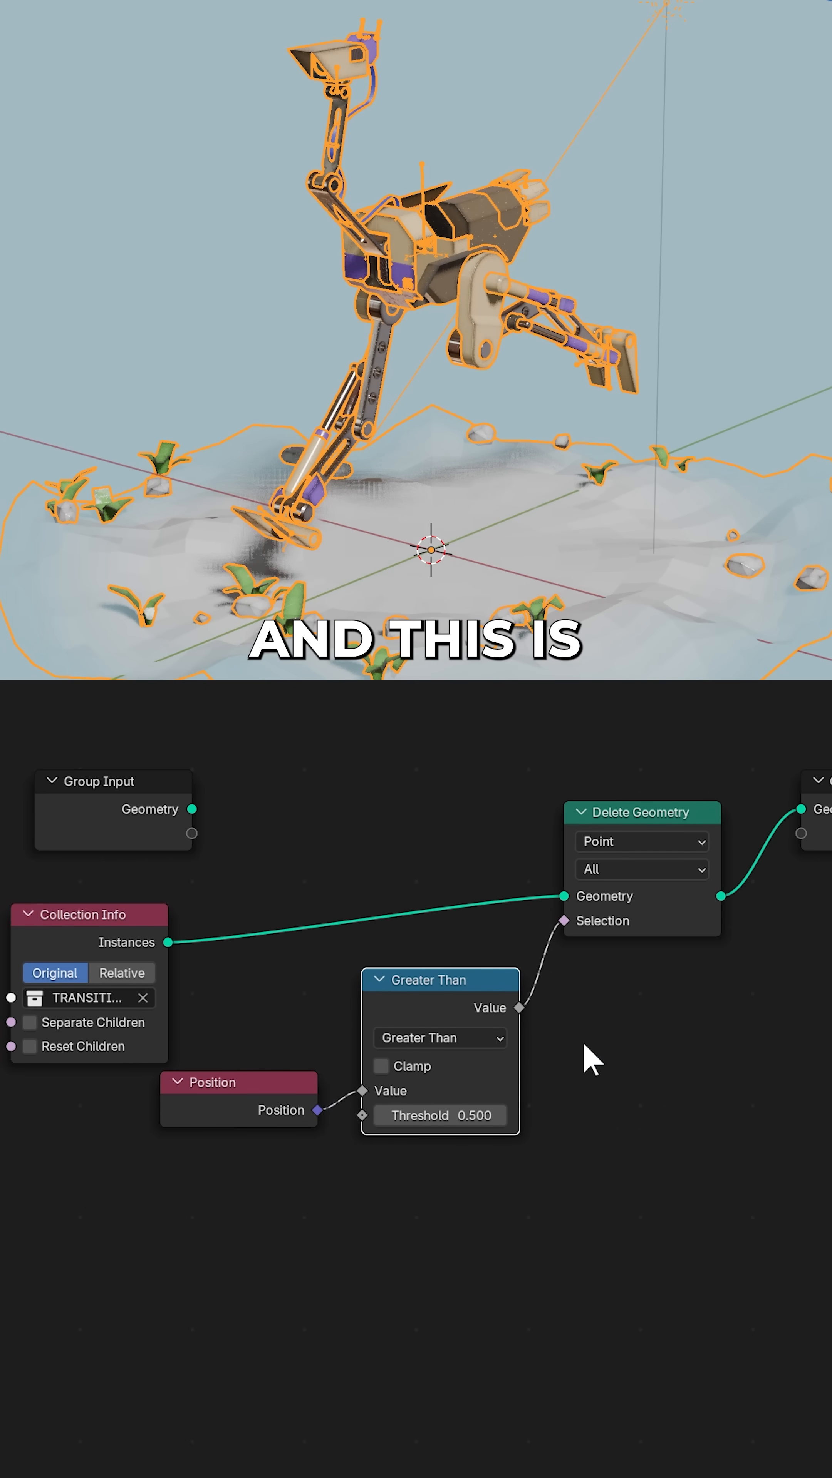